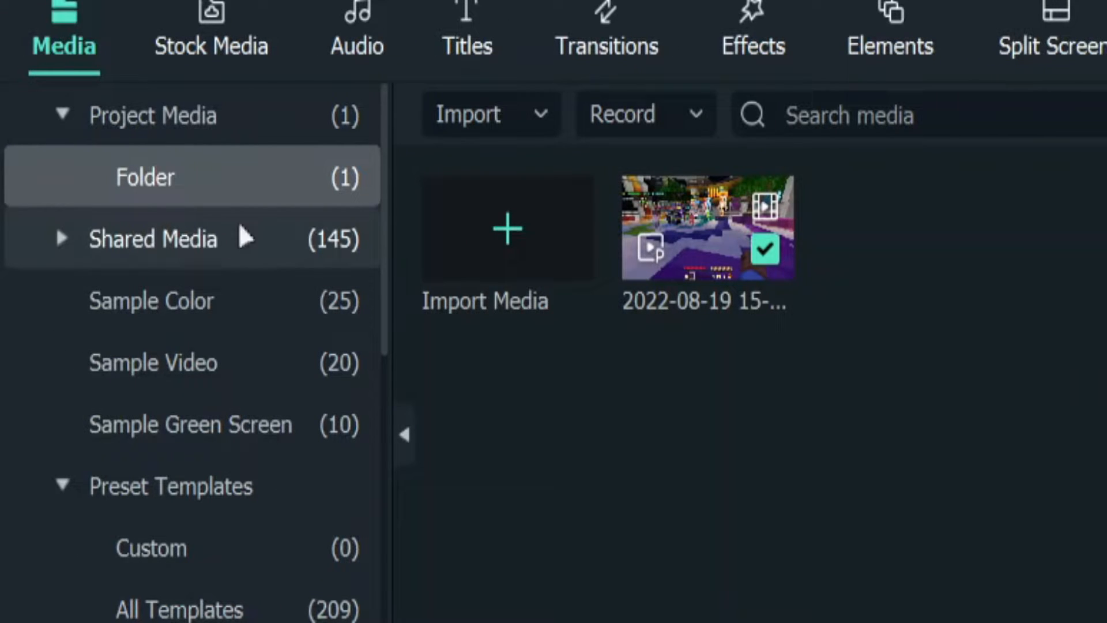
mouse_move(266, 250)
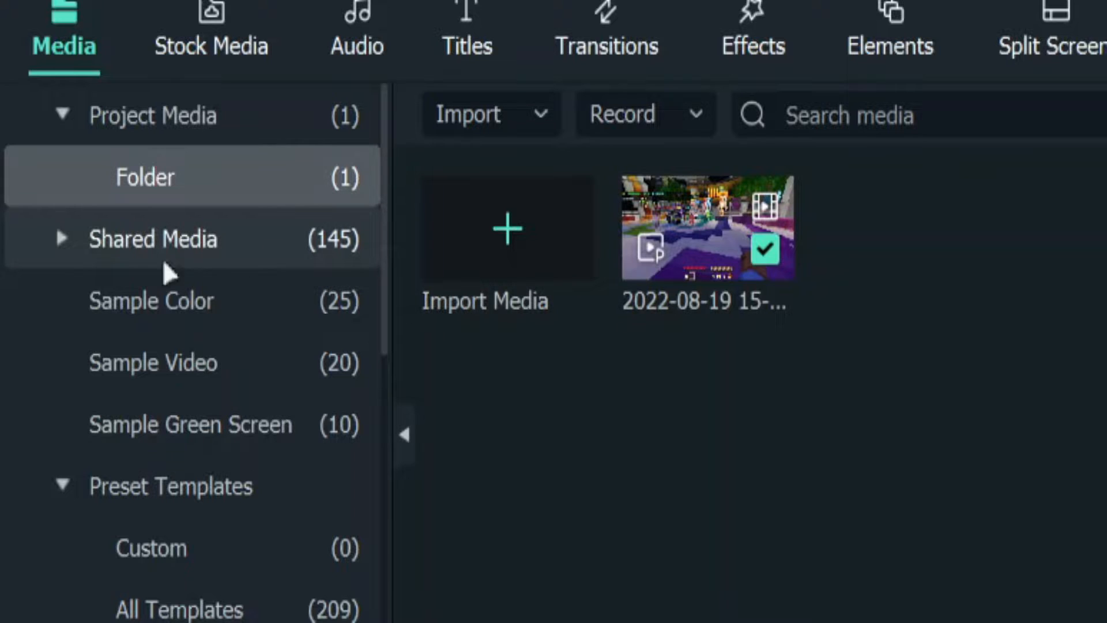
Expand Shared Media in the Media panel, revealing its clips and Music, SFX and Everything Else subfolders
left_click(152, 239)
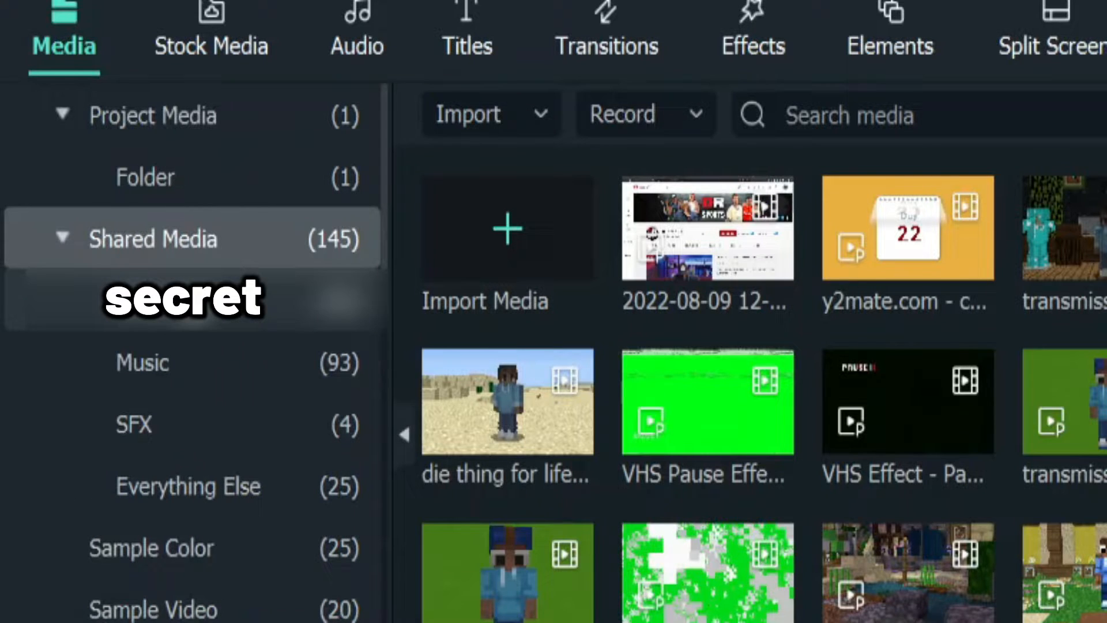